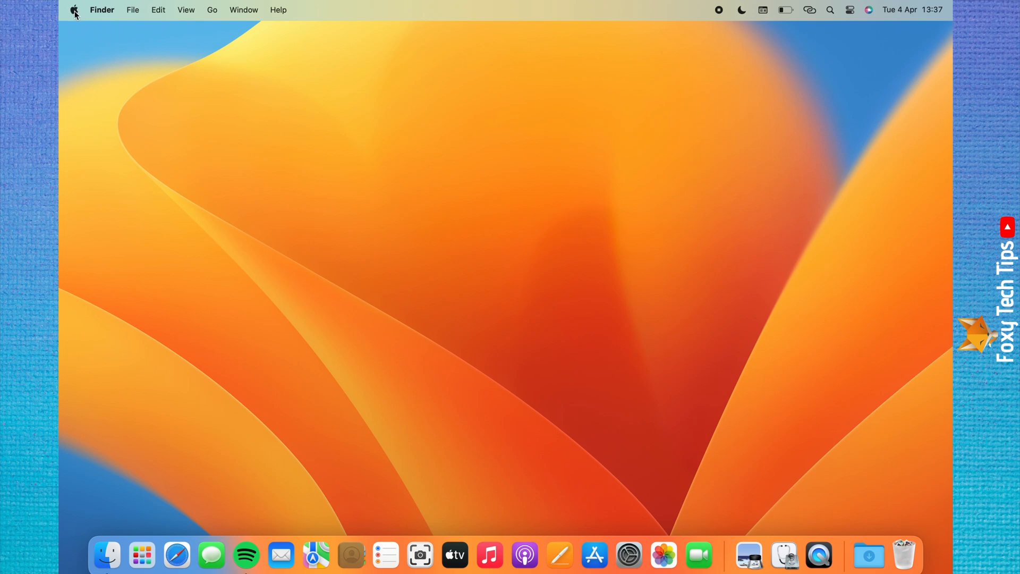
Step: Reveal the Apple menu with its Sleep, Restart, Shut Down, Lock Screen and Log Out options
left_click(74, 9)
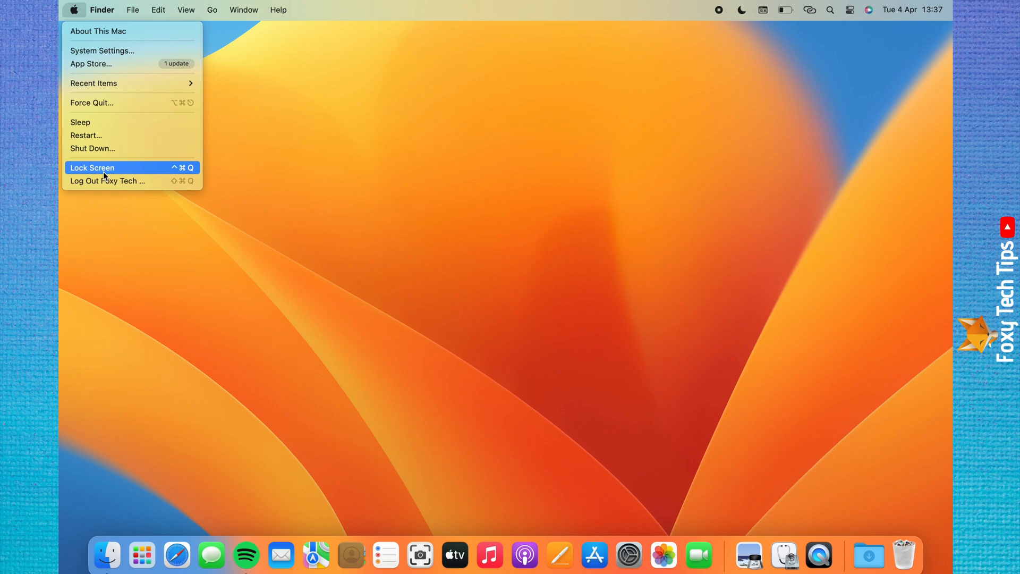
mouse_move(108, 181)
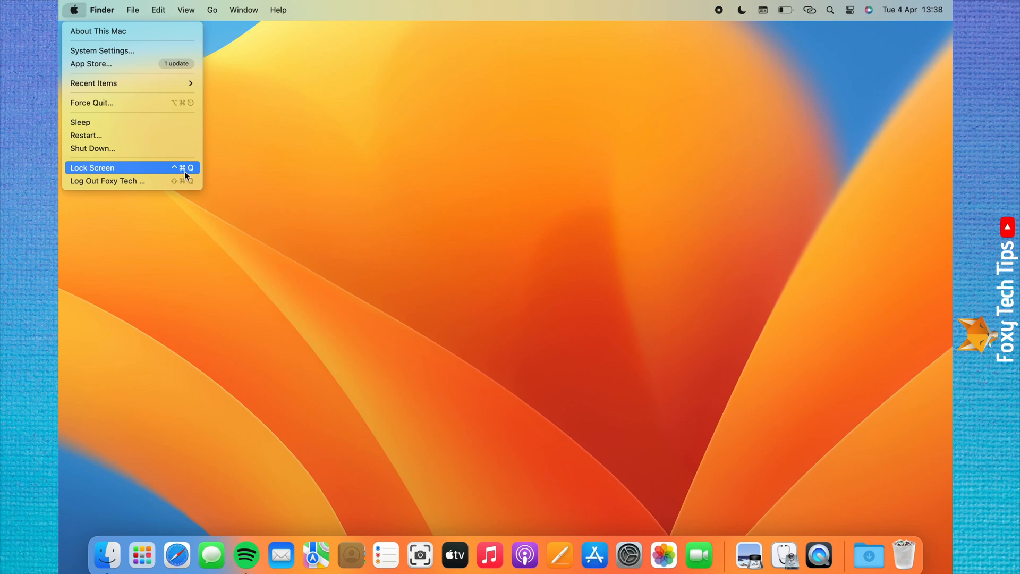
mouse_move(179, 181)
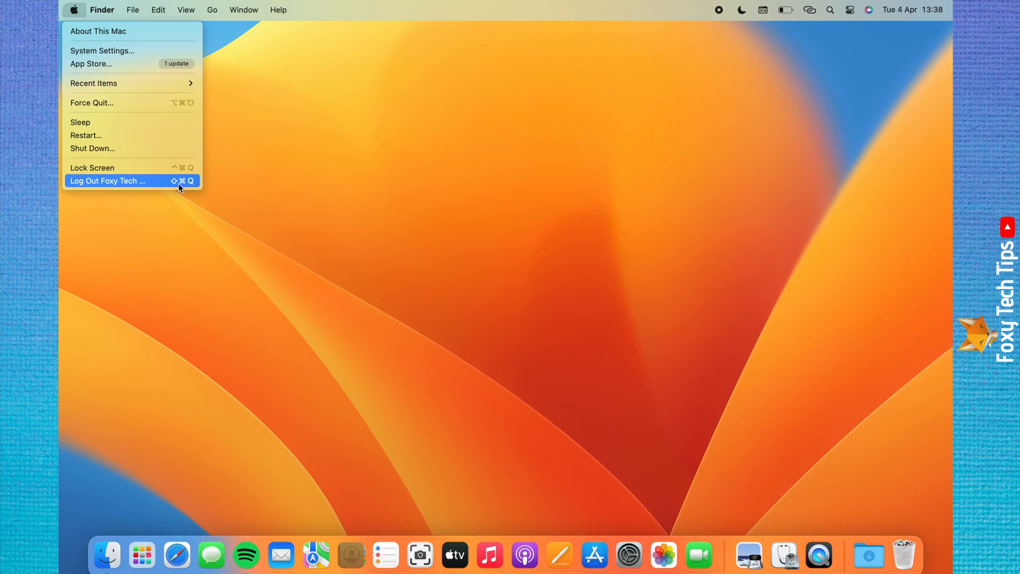
mouse_move(184, 187)
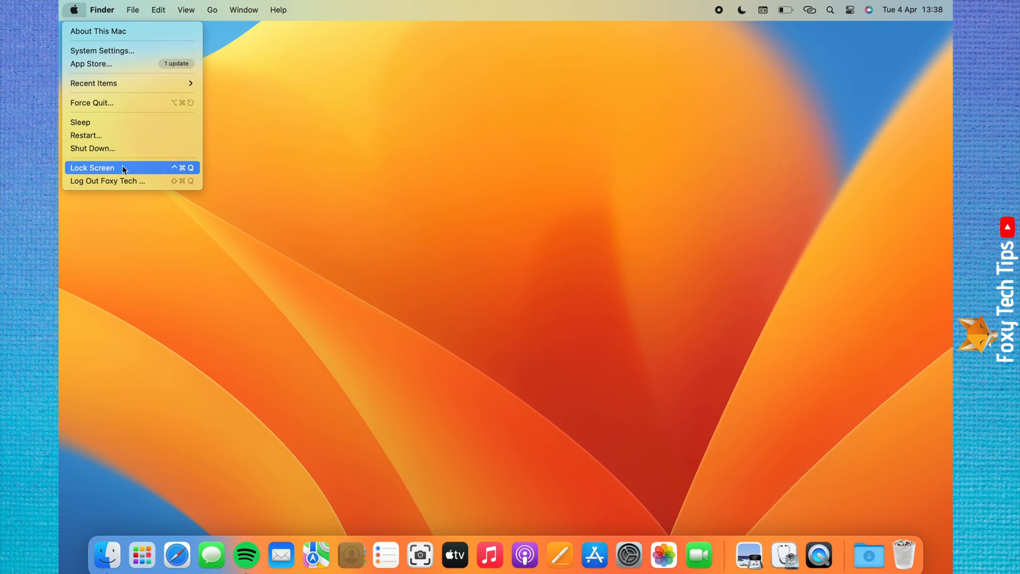
Step: Lock the Mac via Lock Screen, then Switch User to list the available accounts
left_click(93, 167)
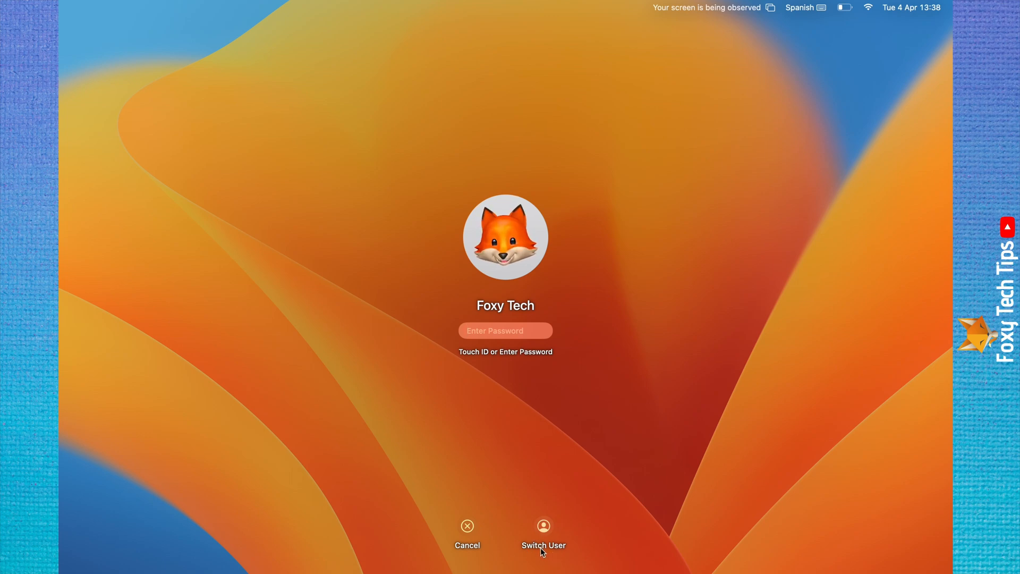
left_click(543, 534)
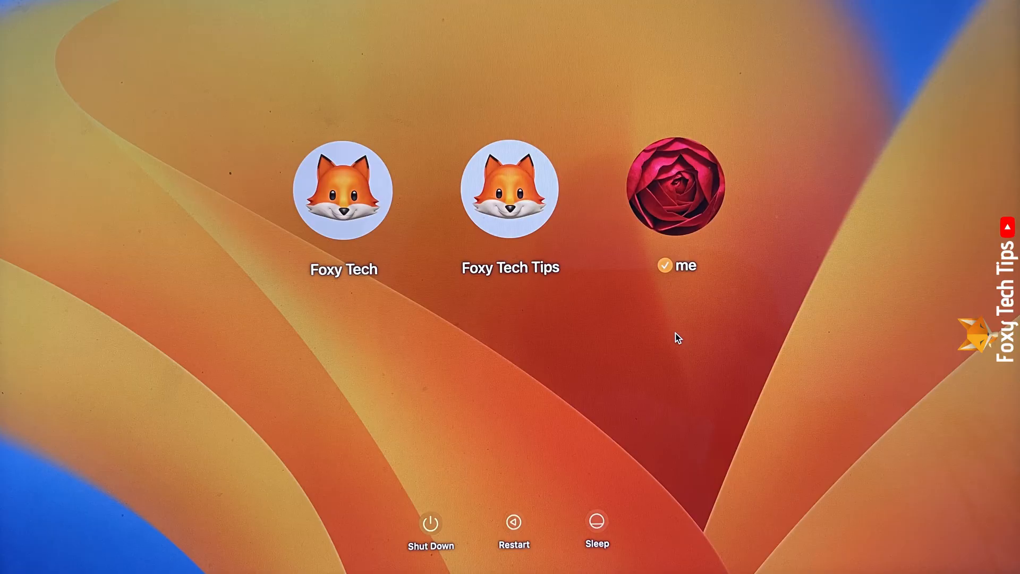